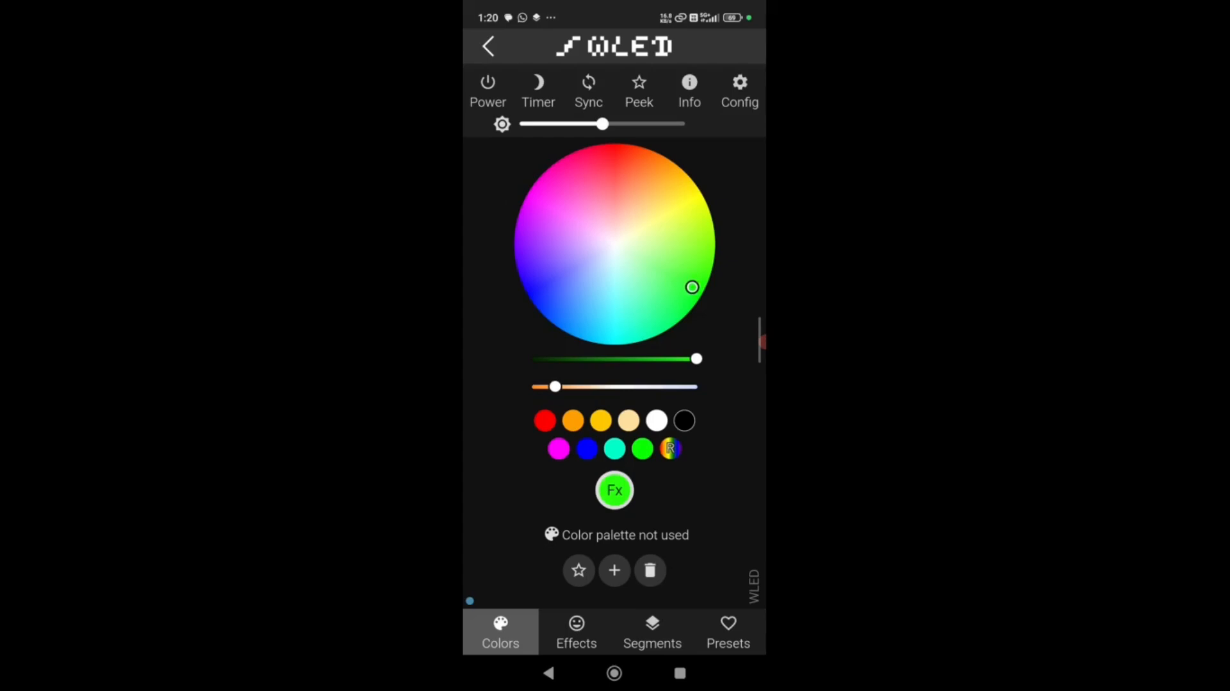
# - Set the WLED light's colour to a green shade on the colour wheel
pyautogui.moveTo(692, 287); pyautogui.dragTo(663, 318)
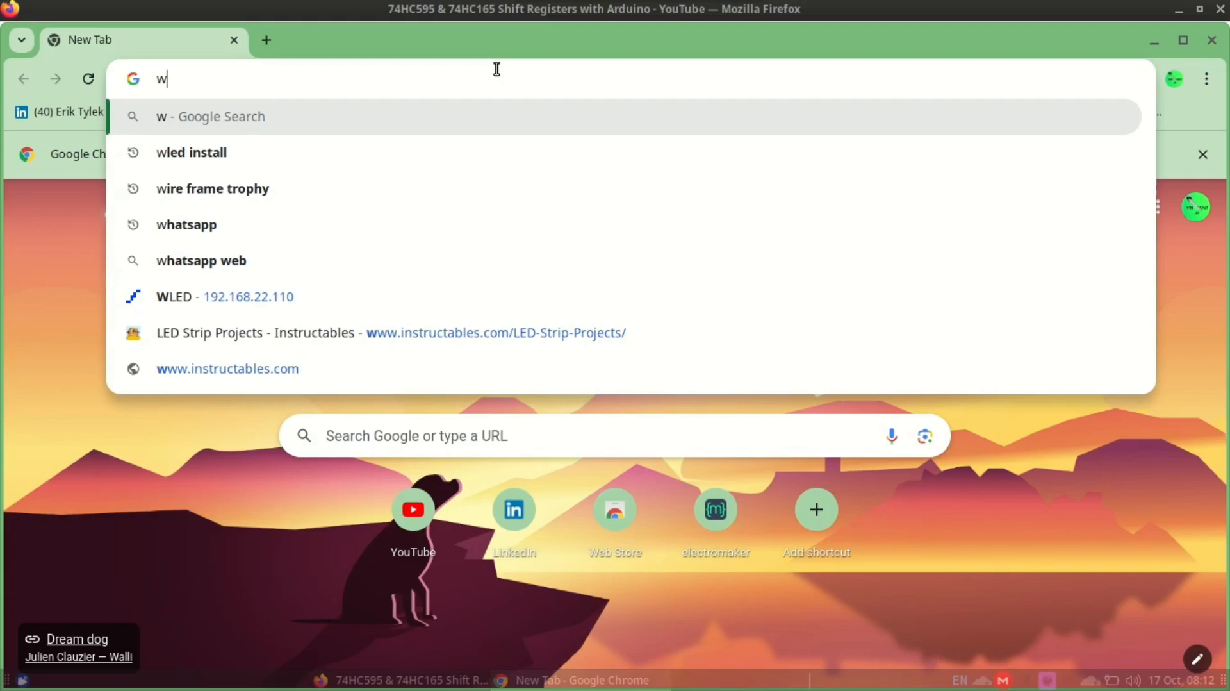
# - Search 'wled install' and open the WLED web installer at install.wled.me
pyautogui.click(191, 153)
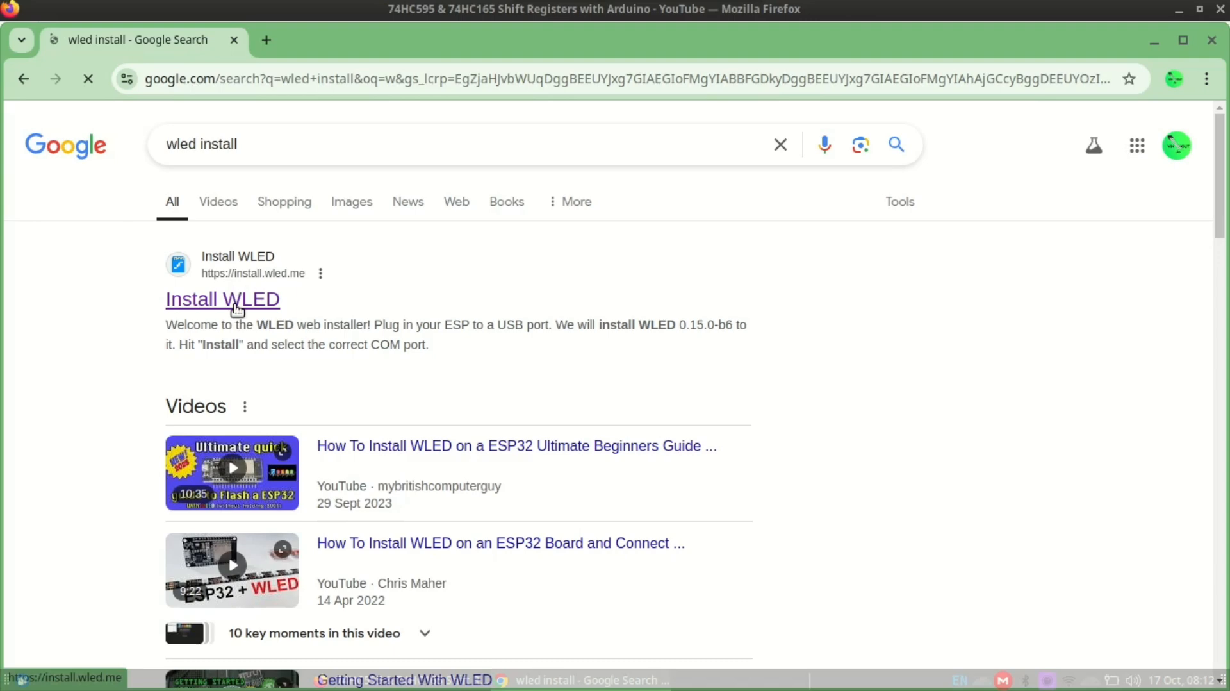
pyautogui.click(223, 299)
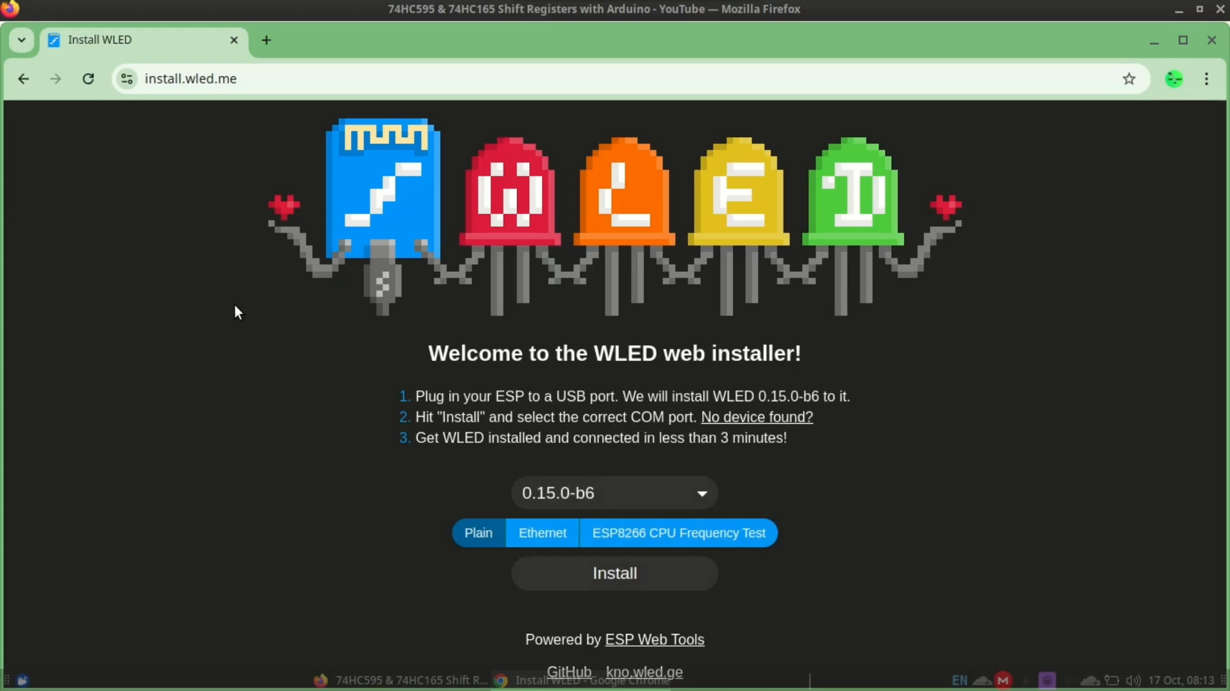
# - Connect the installer to the board via the 'USB Single Serial (ttyACM0)' port
pyautogui.click(615, 492)
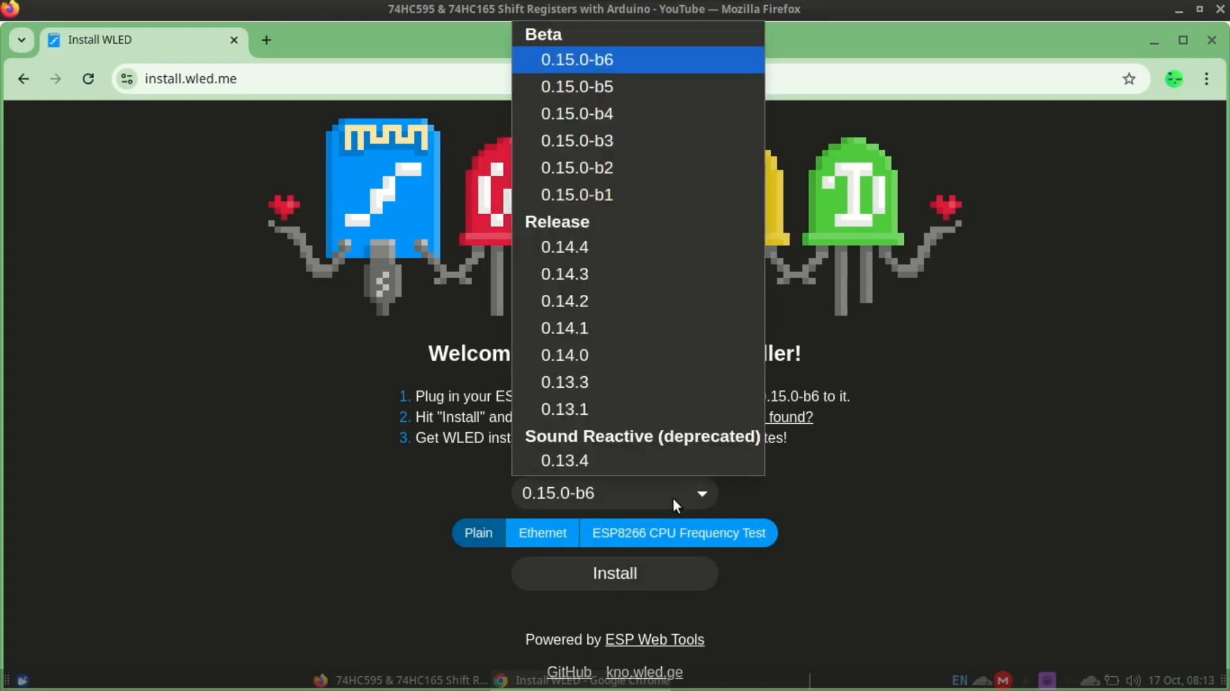
pyautogui.click(614, 572)
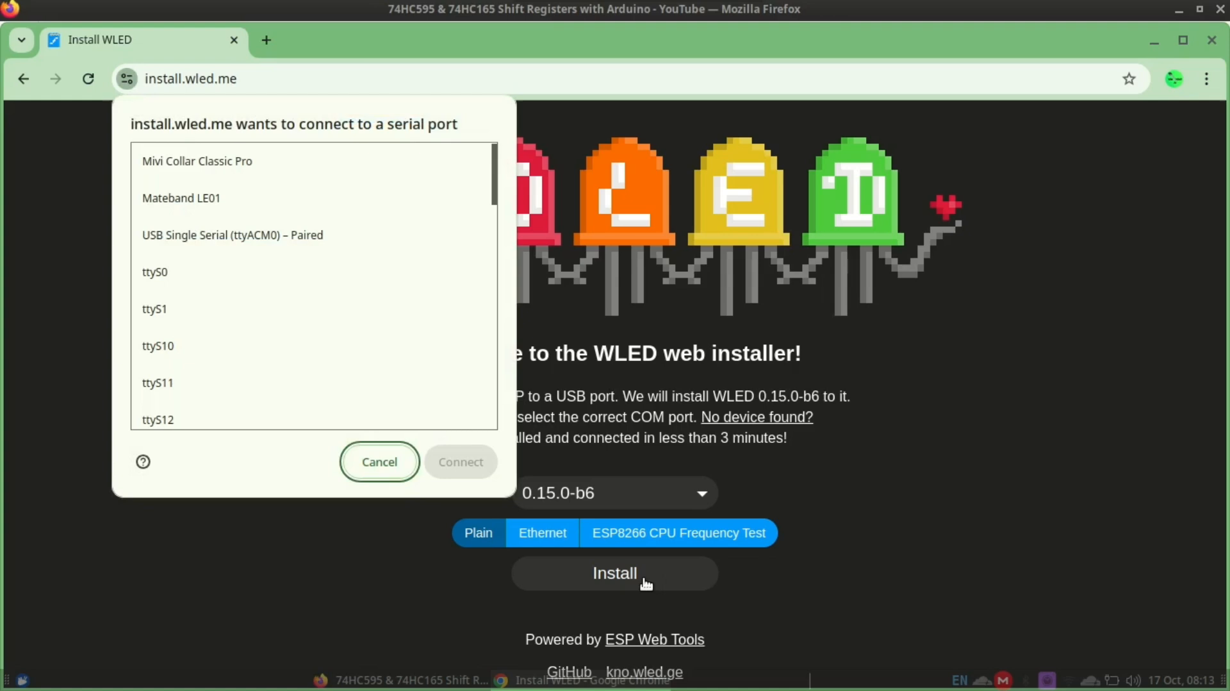
pyautogui.scroll(-3)
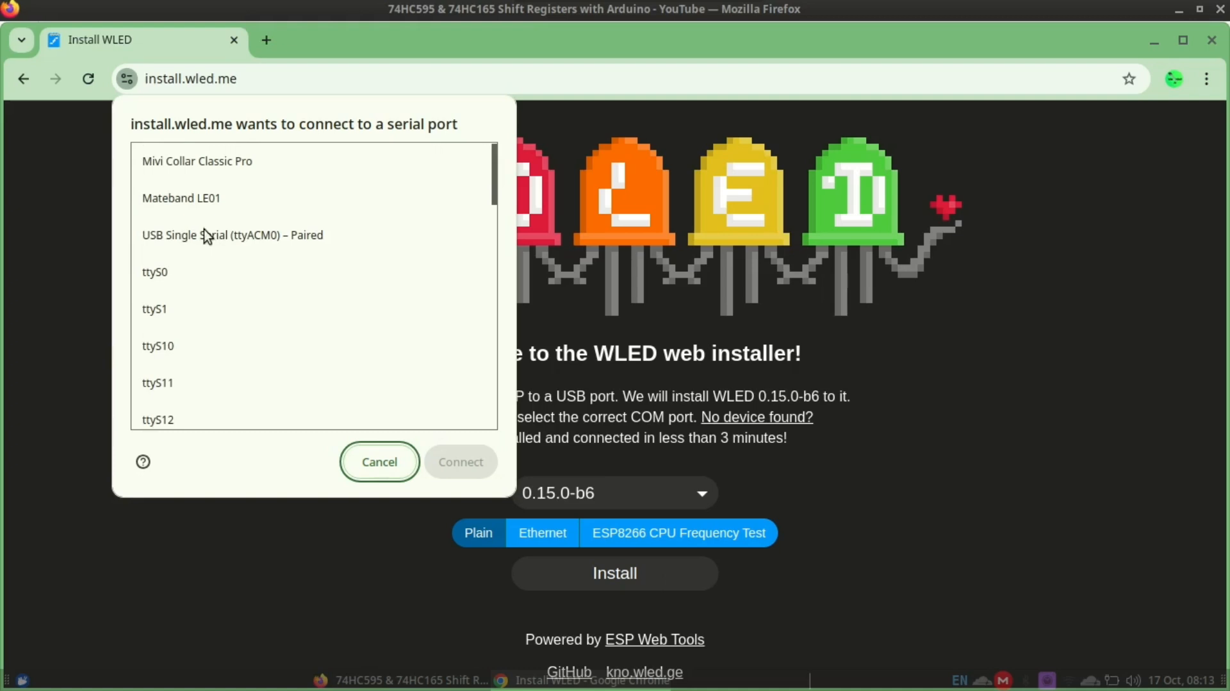
pyautogui.click(232, 234)
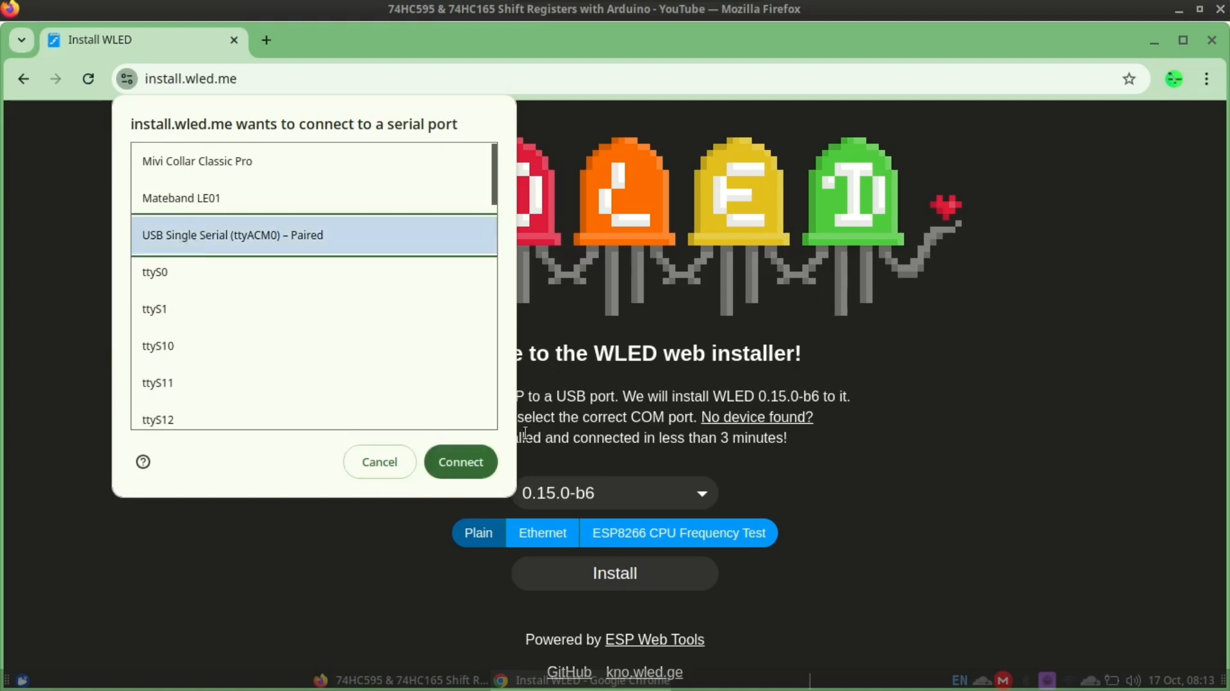
pyautogui.click(461, 462)
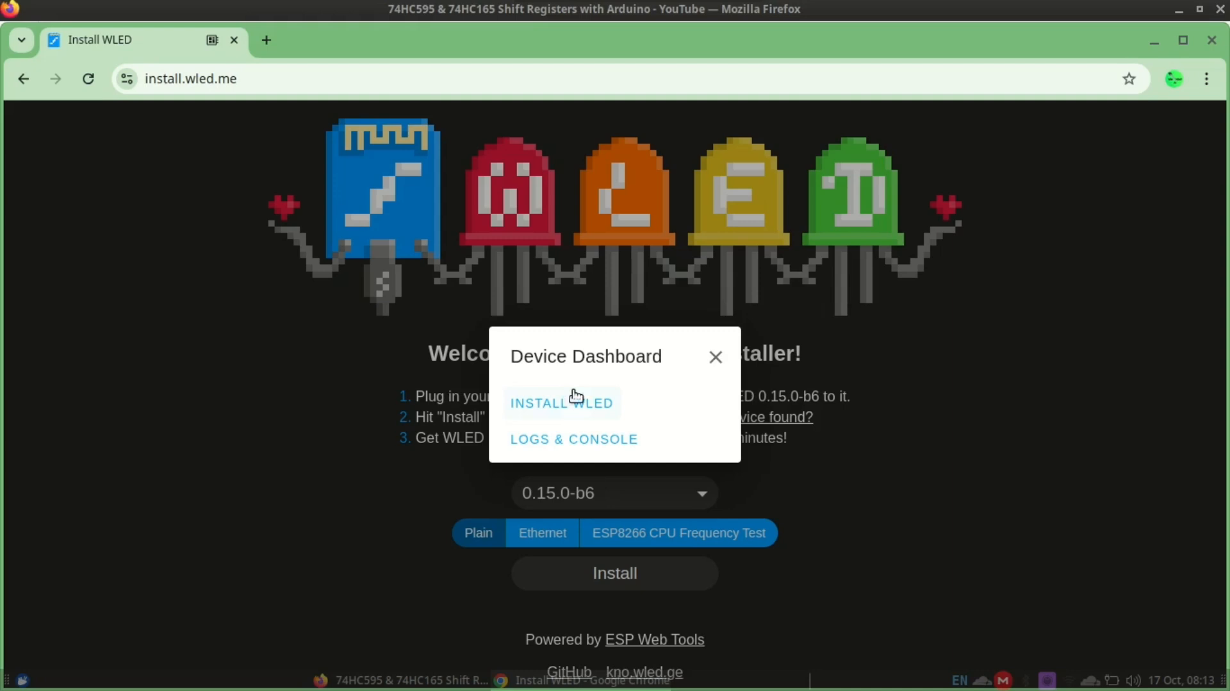
# - Flash WLED firmware and join the board to the POCO M6 Pro 5G Wi-Fi
pyautogui.click(561, 402)
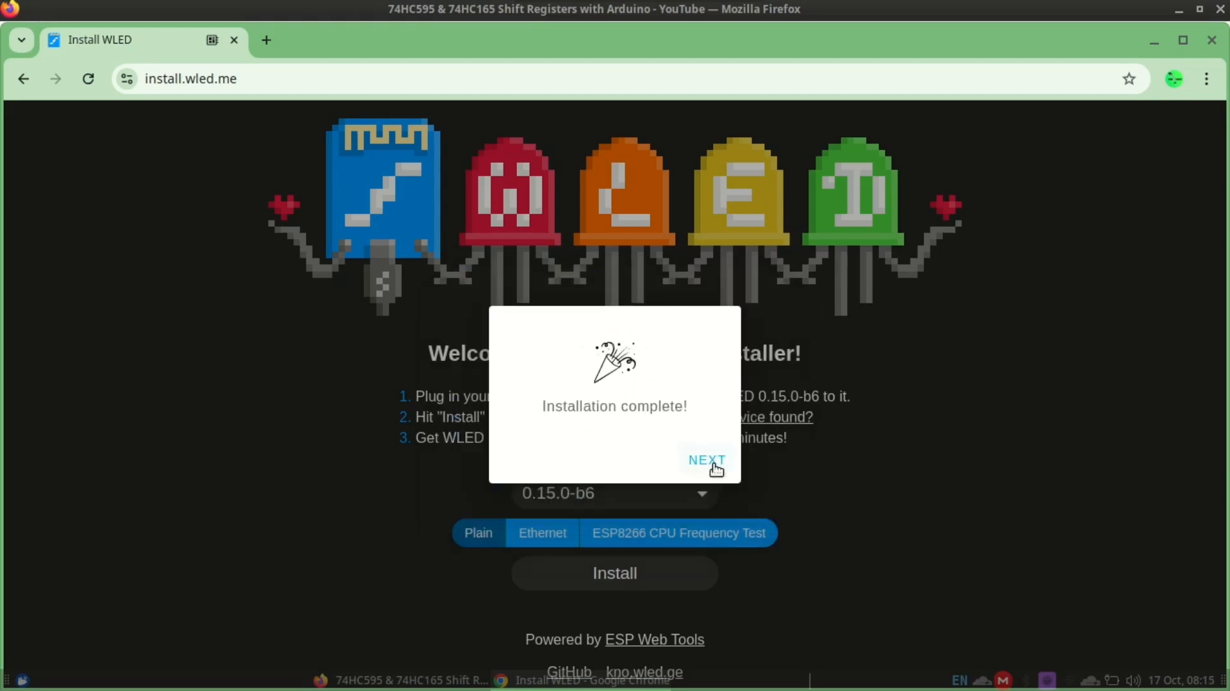
pyautogui.click(705, 459)
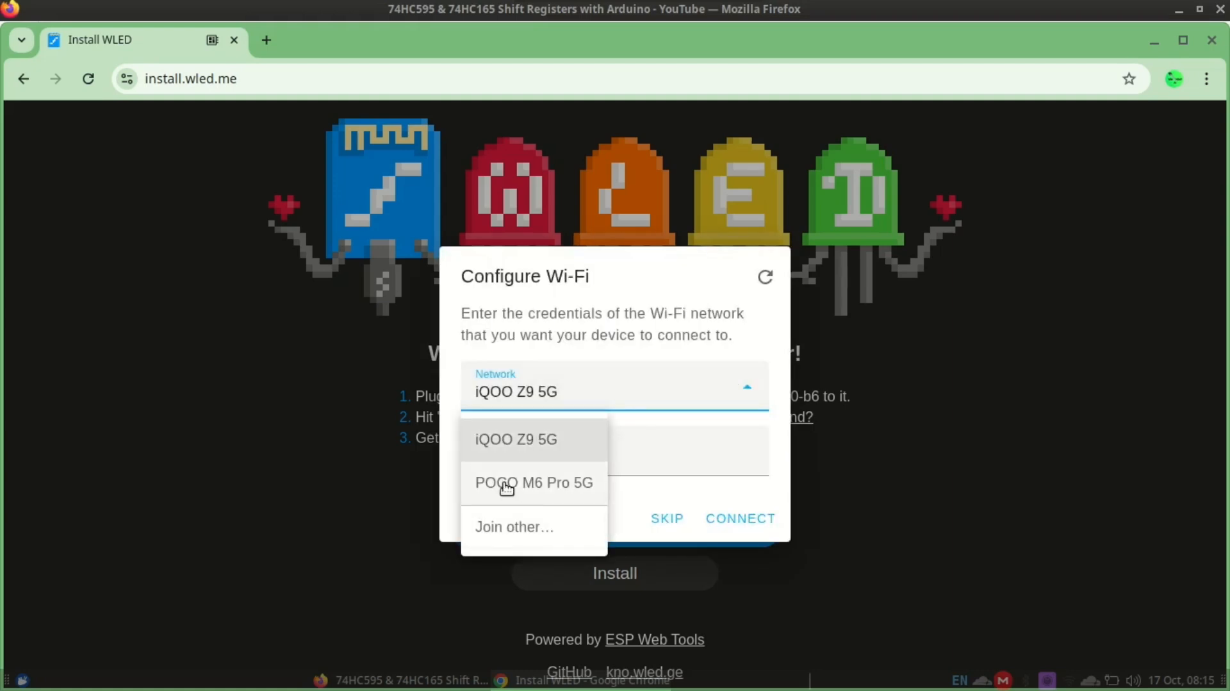
pyautogui.click(532, 482)
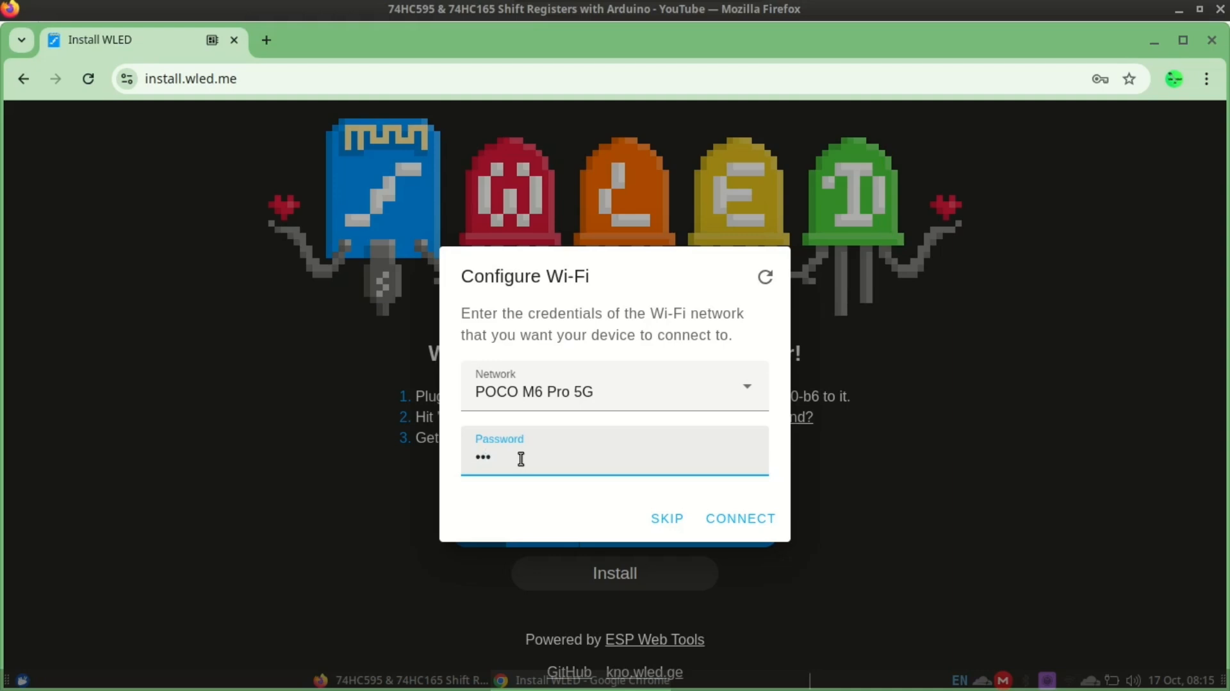
pyautogui.click(738, 518)
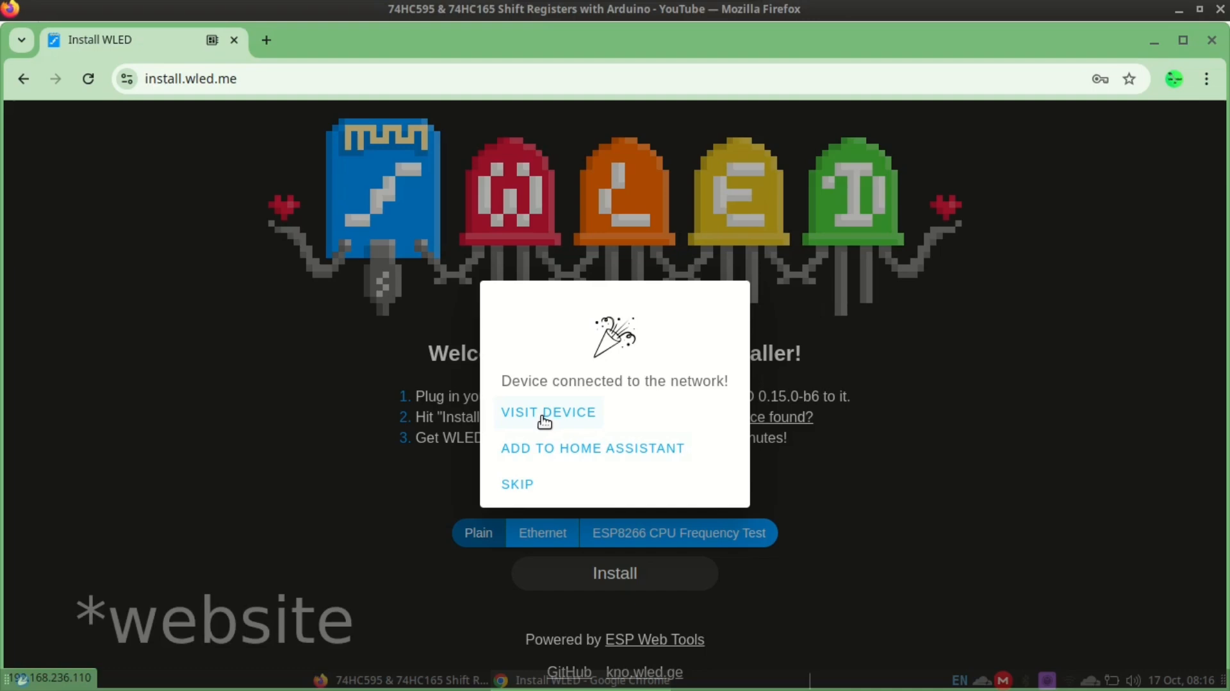
# - Open the device's WLED control page at 192.168.236.110 and browse its effects
pyautogui.click(548, 412)
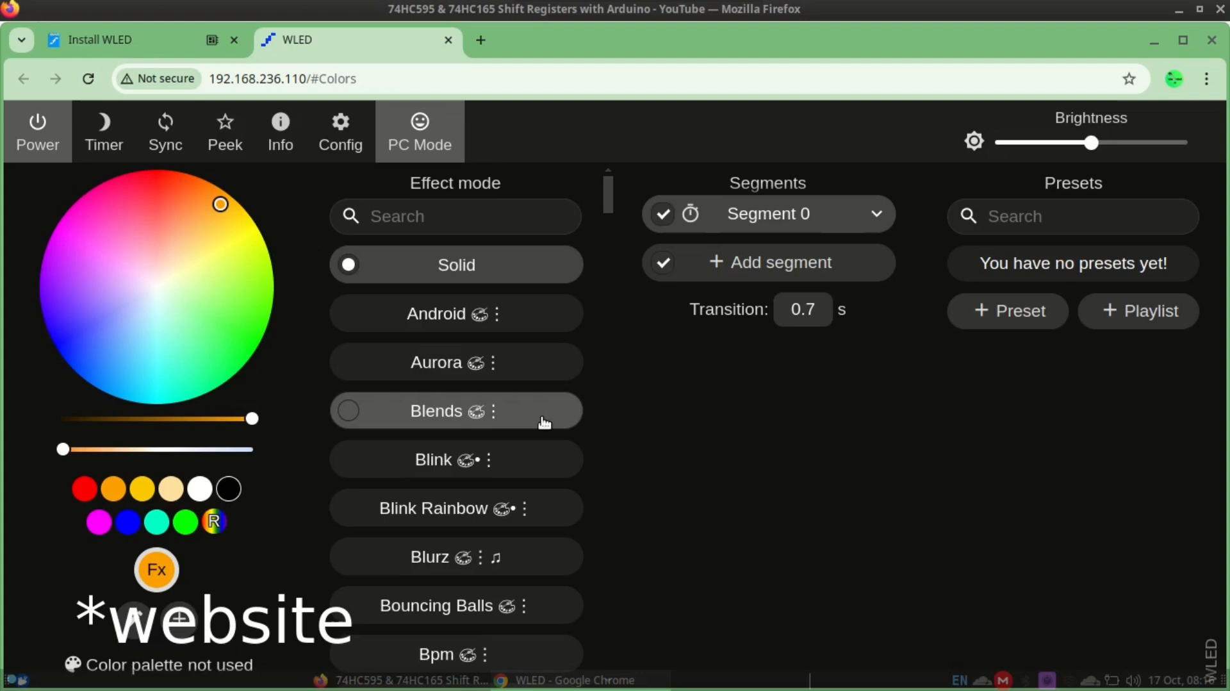
pyautogui.scroll(-3)
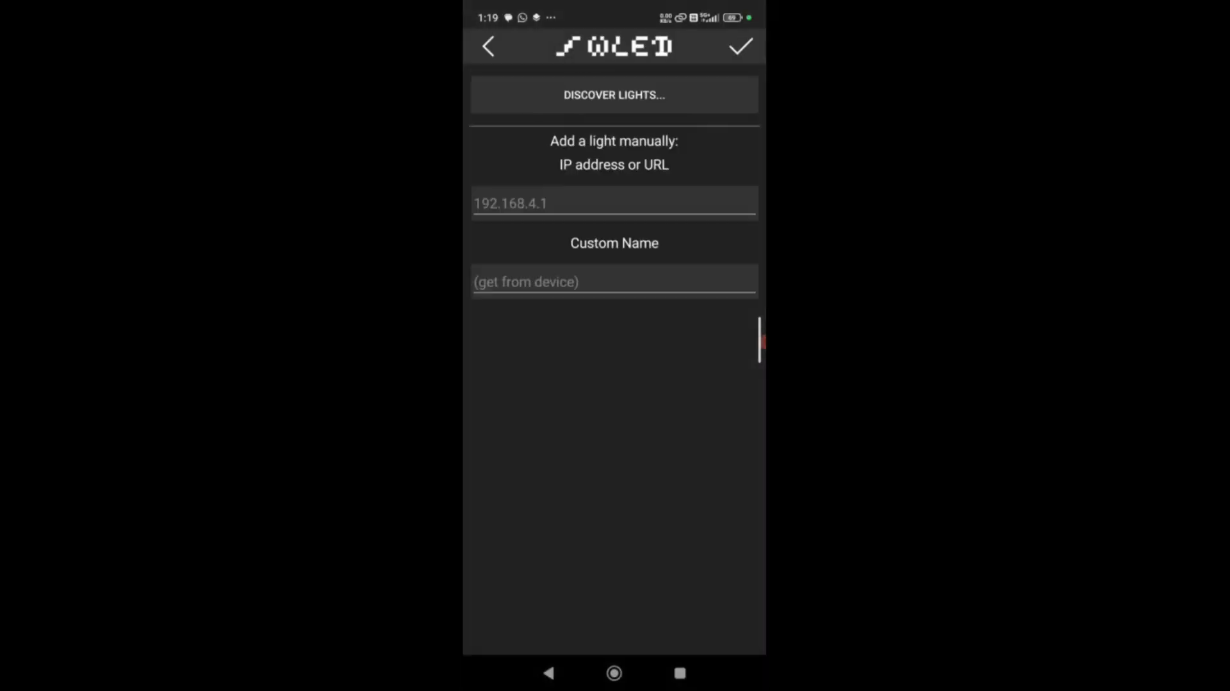
# - Add the discovered light and set its LED output to length 60 on GPIO 4
pyautogui.click(614, 95)
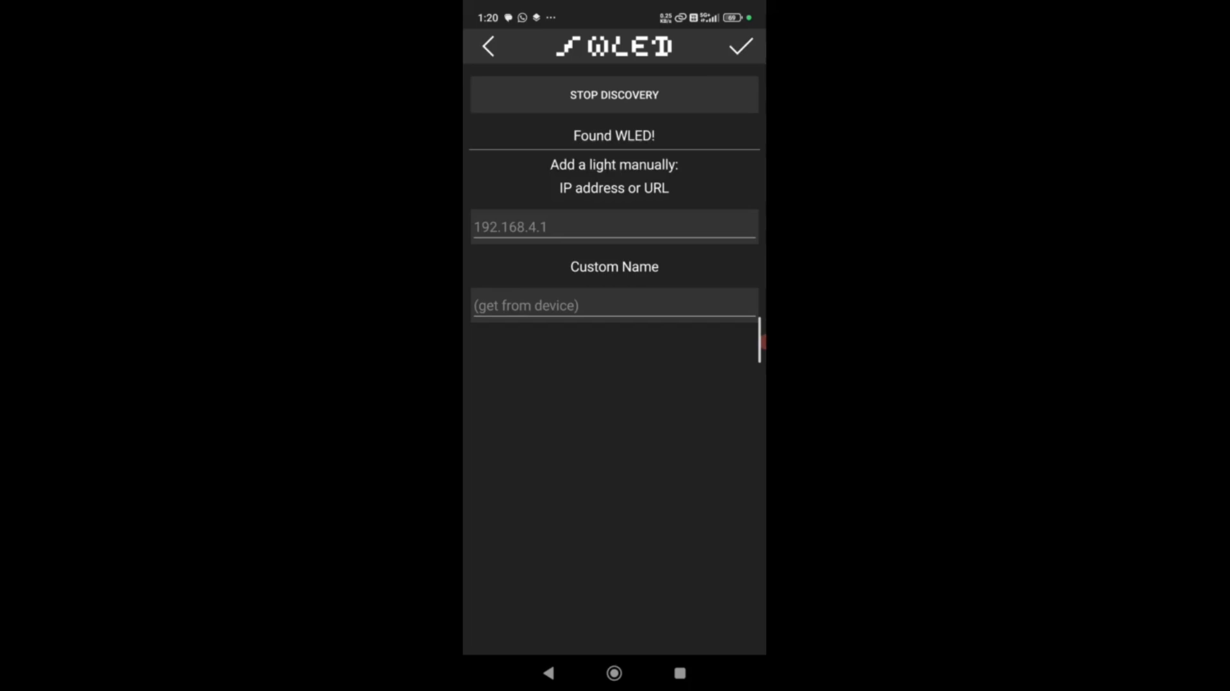
pyautogui.click(738, 46)
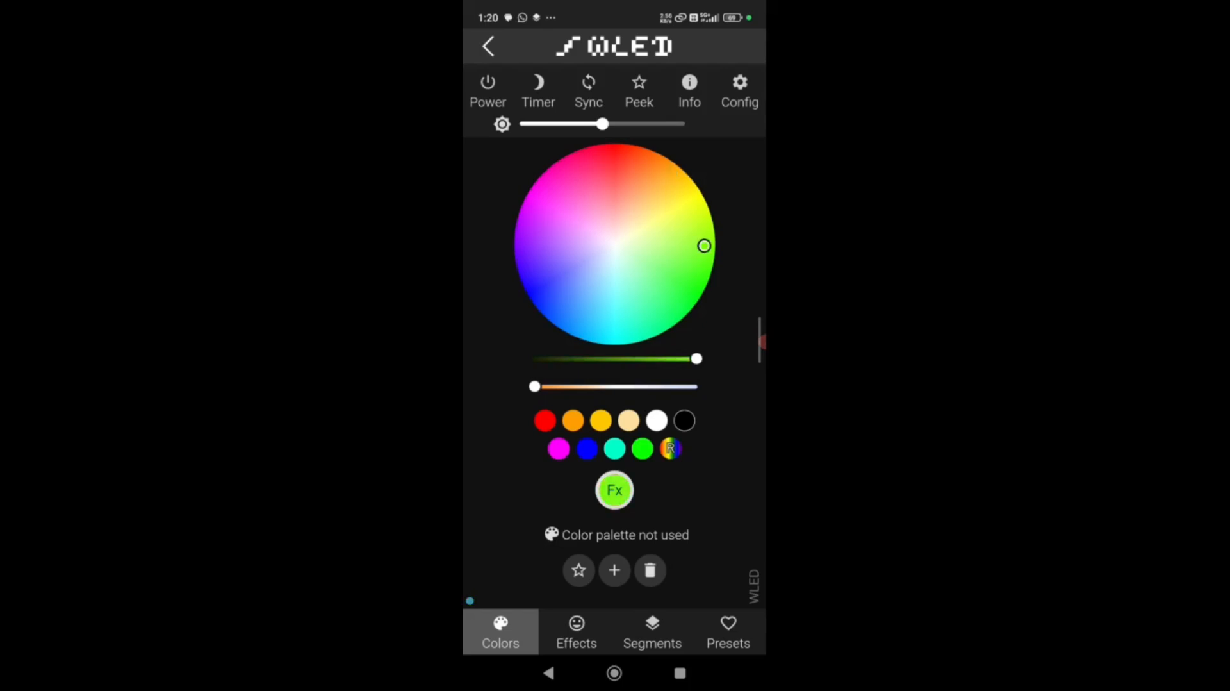
pyautogui.click(738, 81)
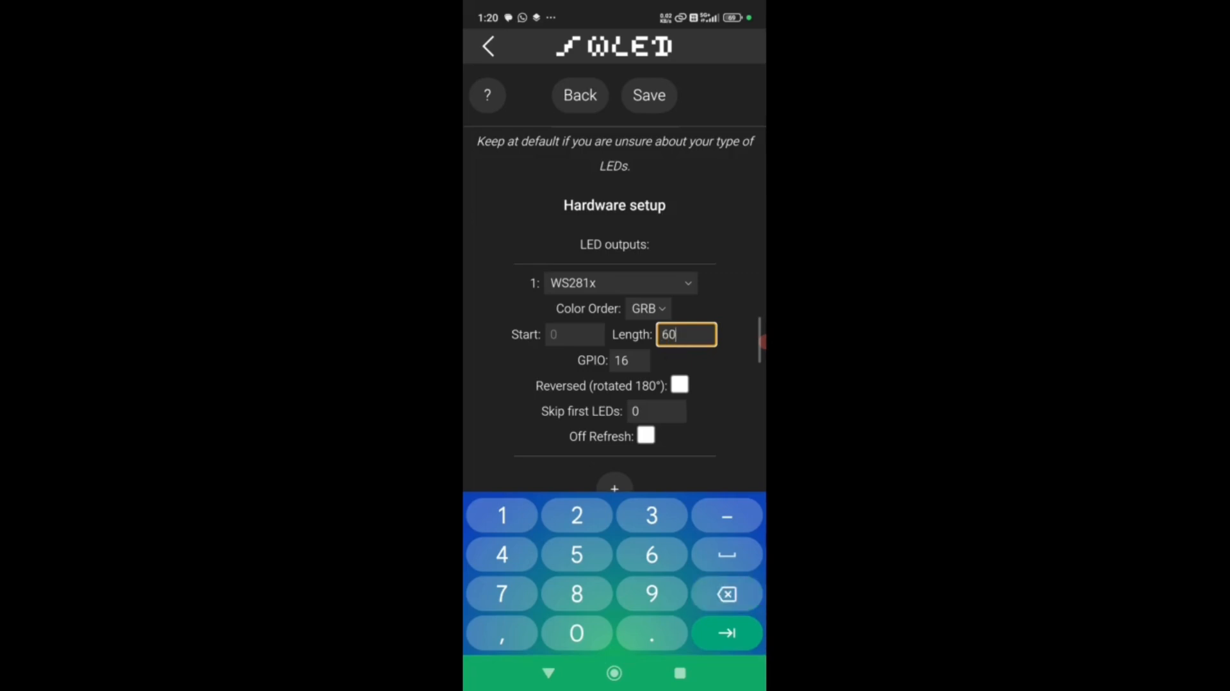
pyautogui.click(628, 360)
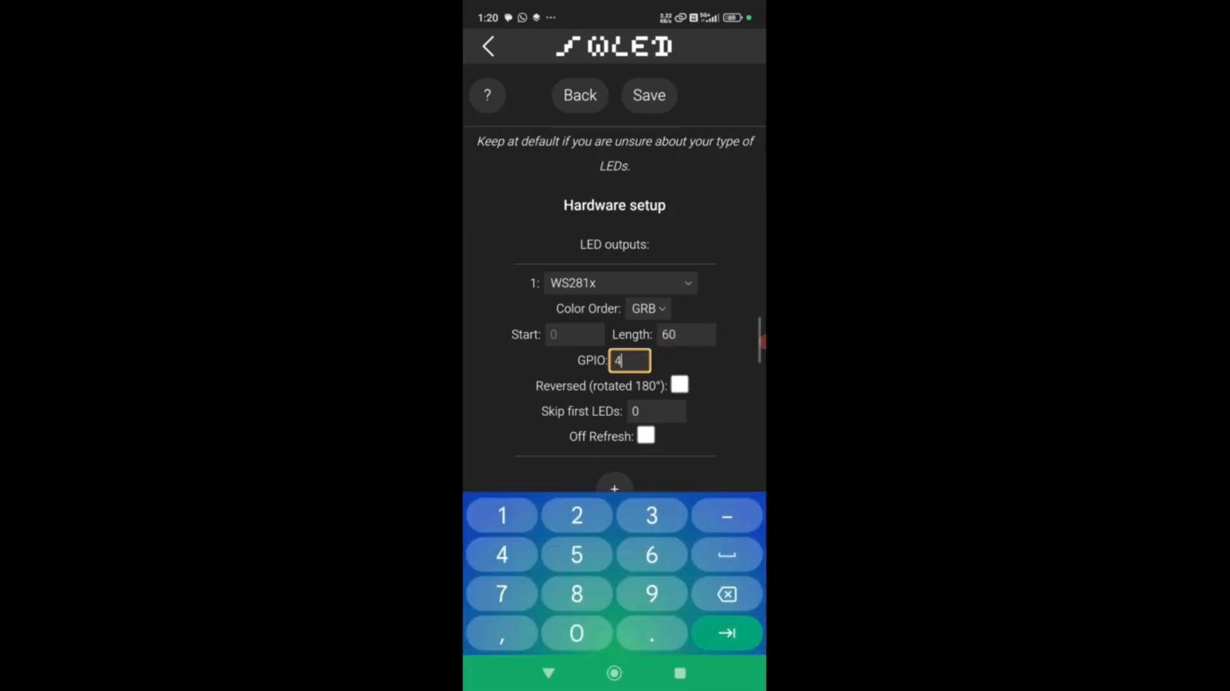